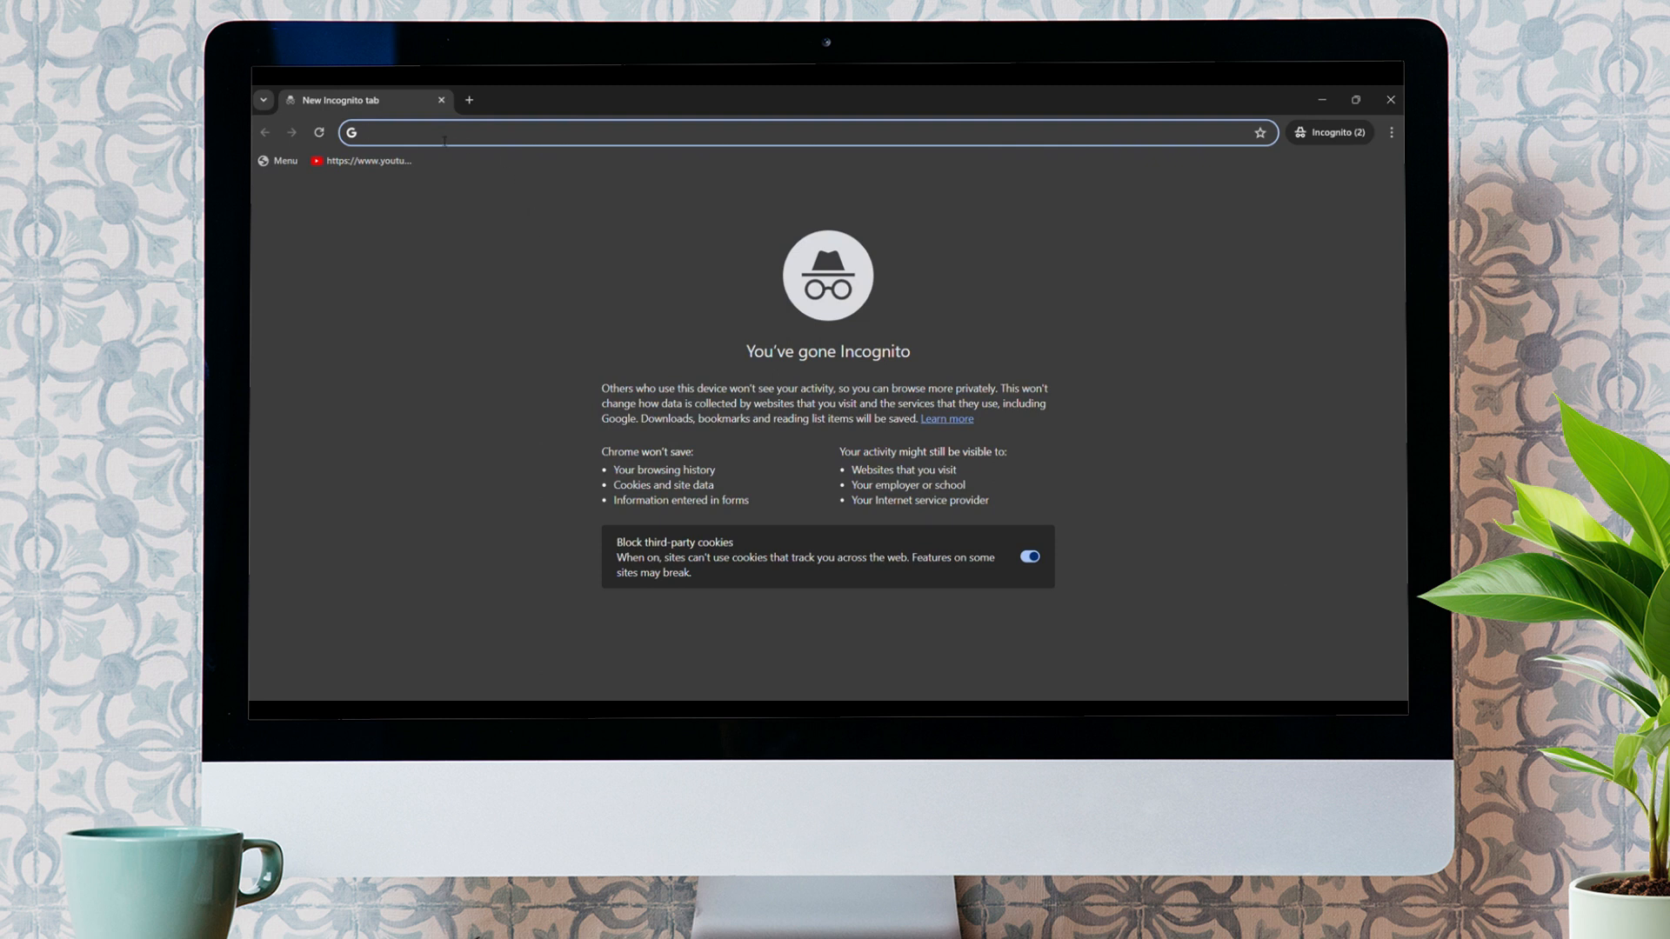
- Search Google for 'haringey council tax login'
{"action": "type", "text": "haringey council tax login"}
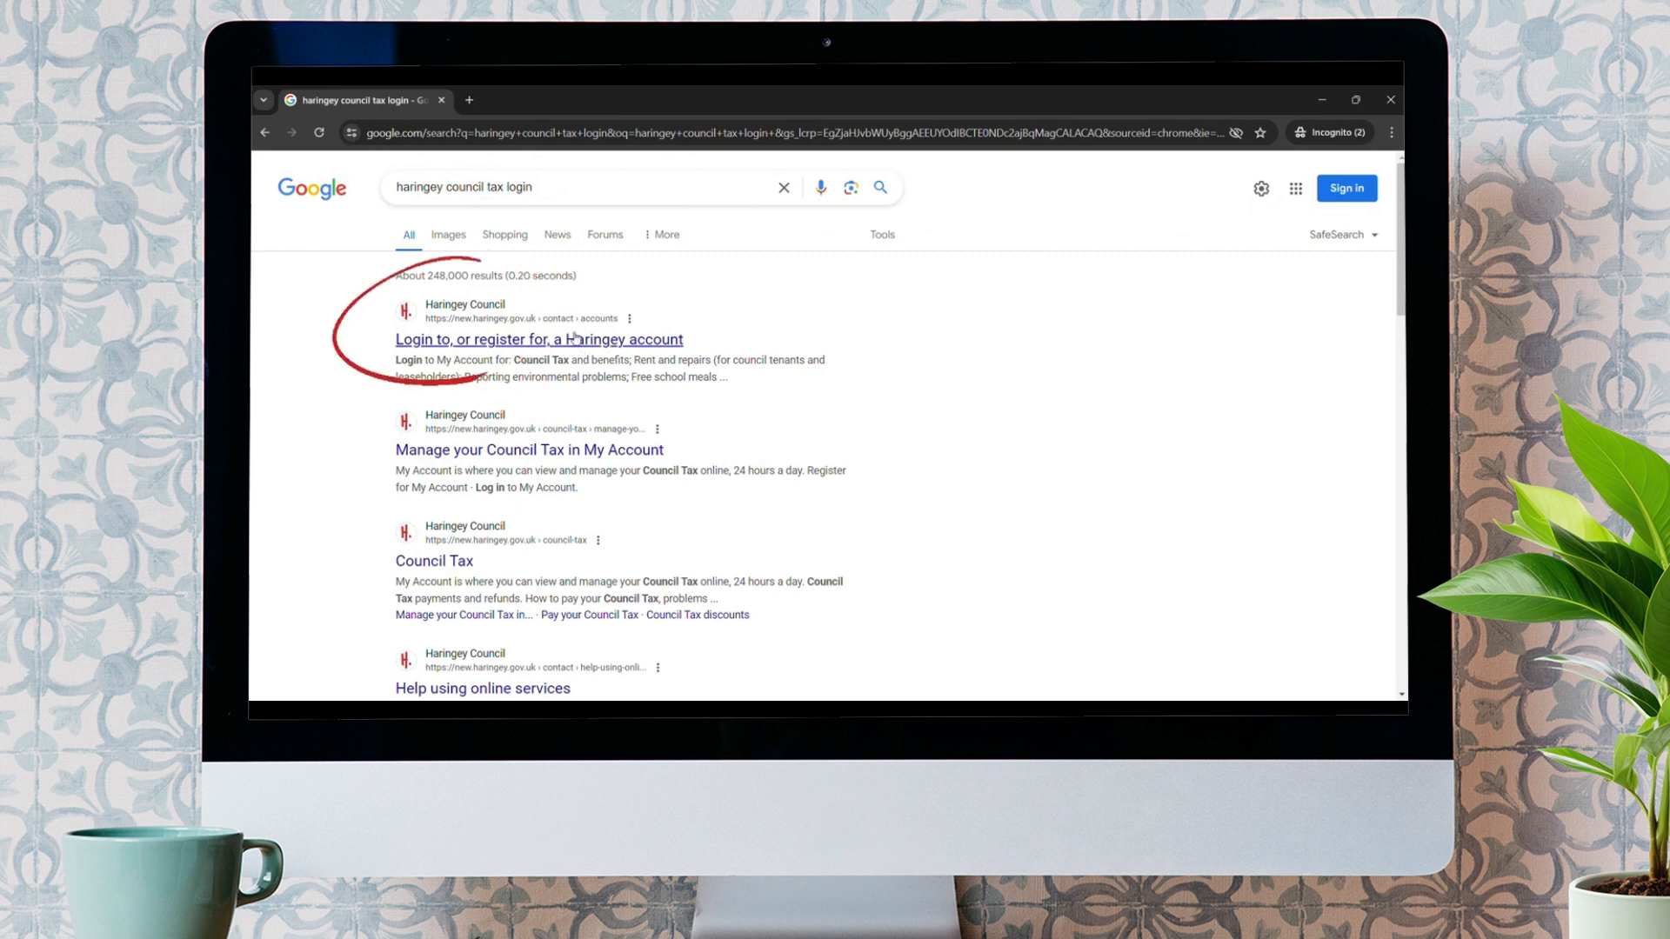
- Open the 'Login to, or register for, a Haringey account' result
{"action": "left_click", "coordinate": [538, 339]}
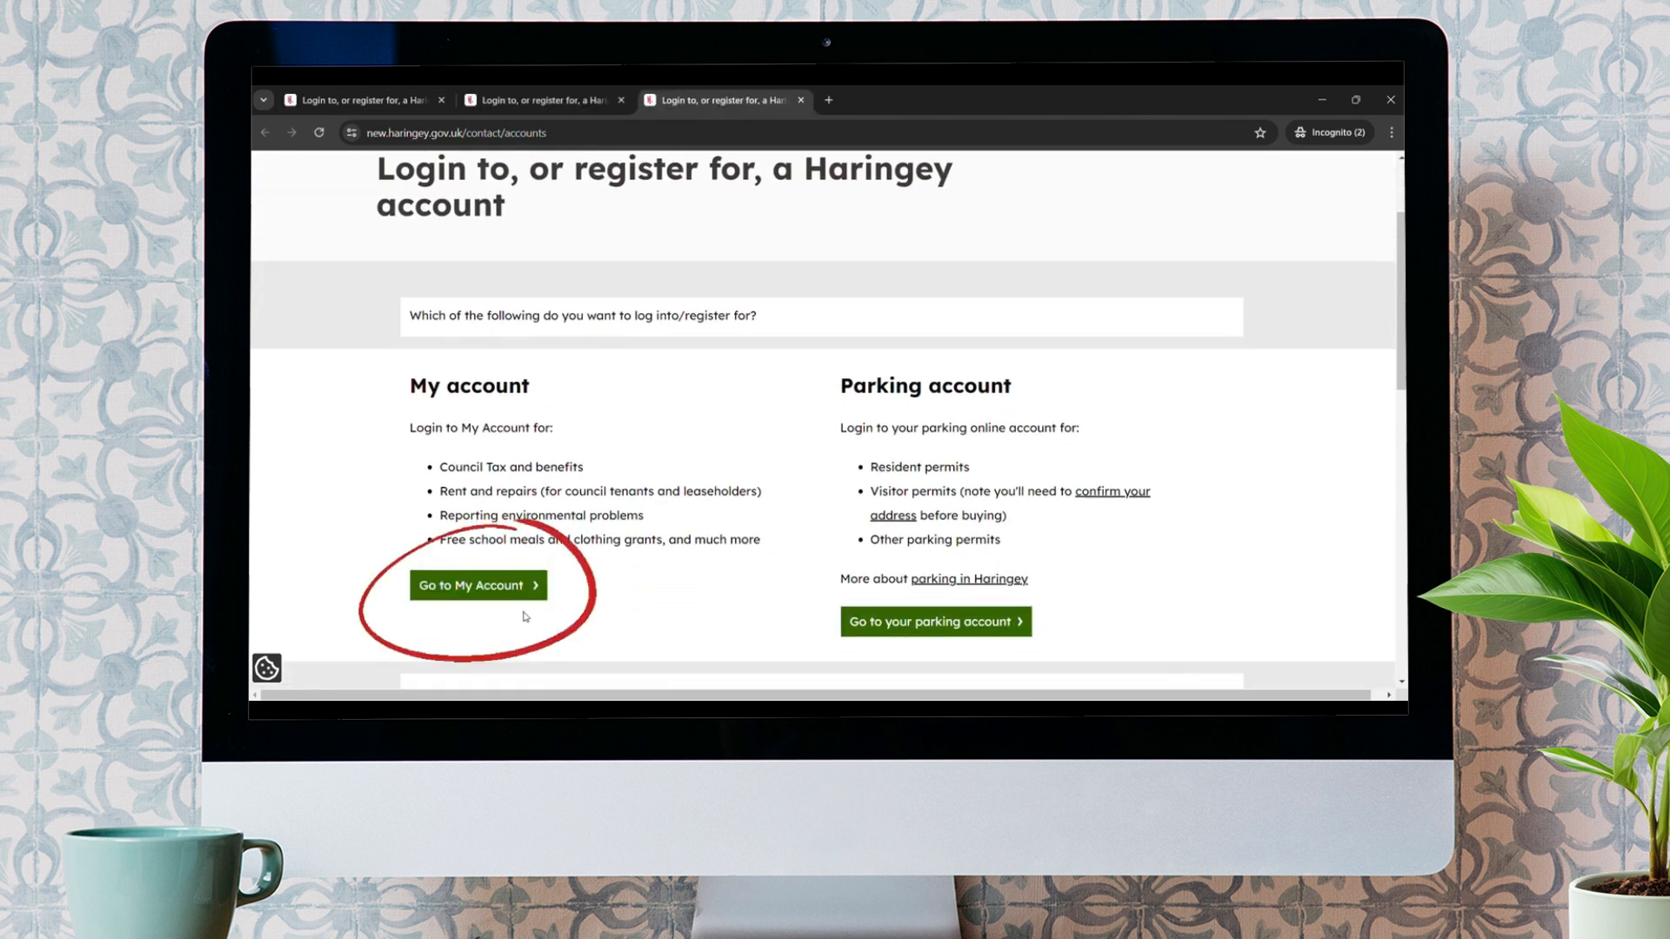
{"action": "mouse_move", "coordinate": [478, 585]}
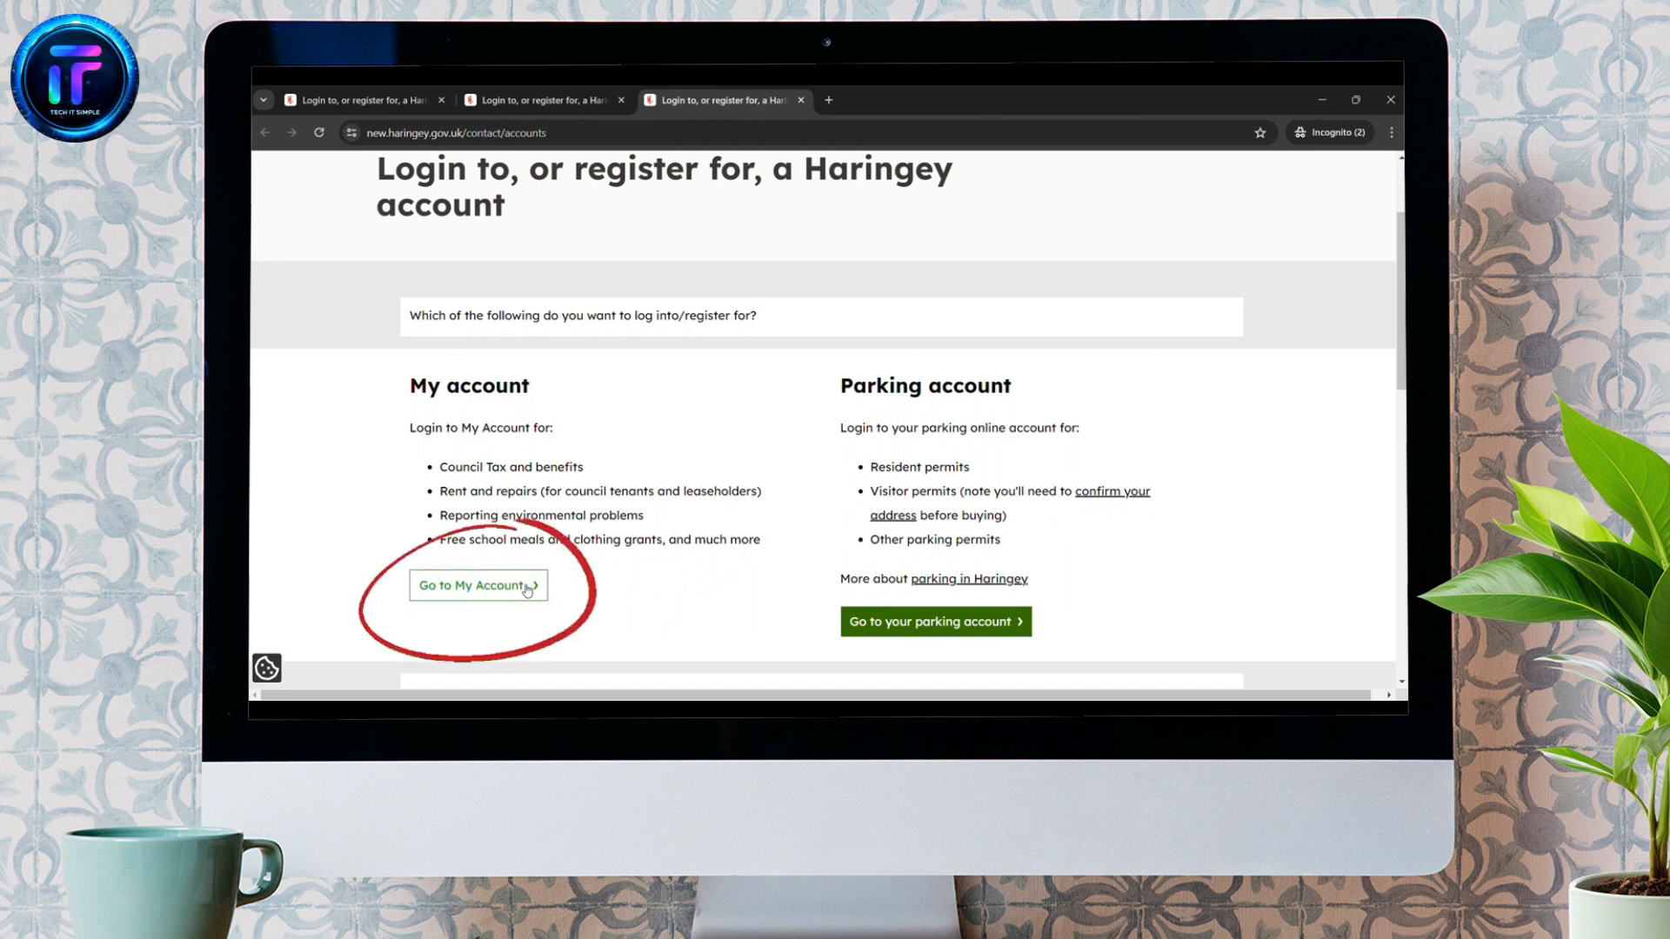
- Go to My Account and open its Log In form
{"action": "left_click", "coordinate": [478, 586]}
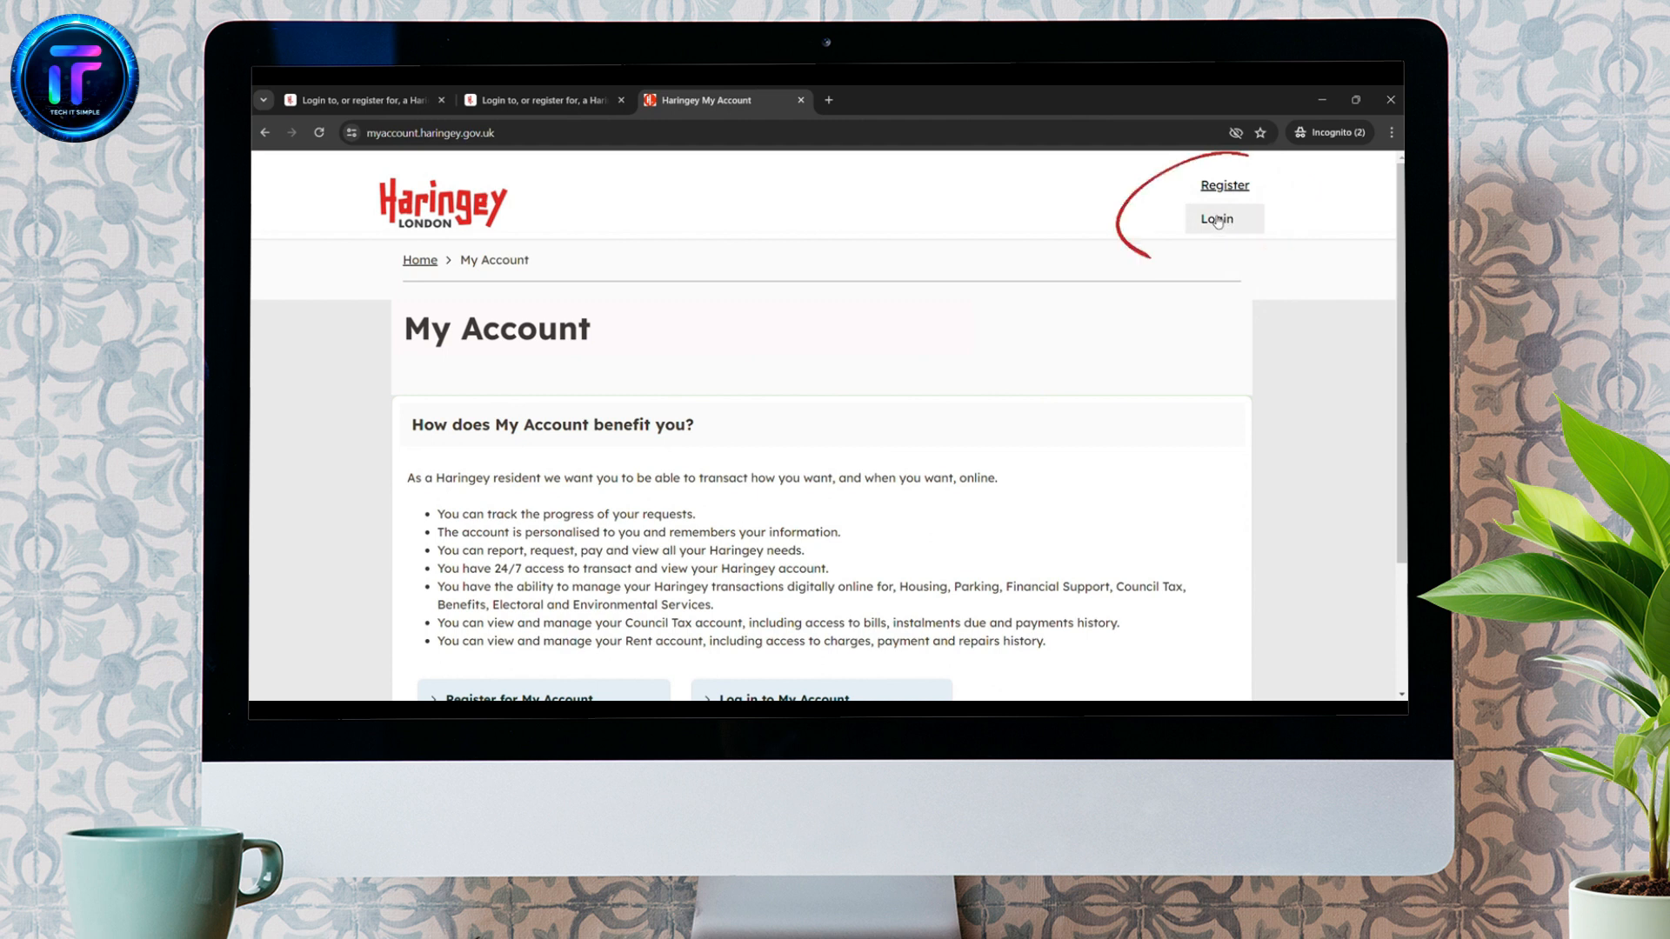
{"action": "left_click", "coordinate": [1215, 218]}
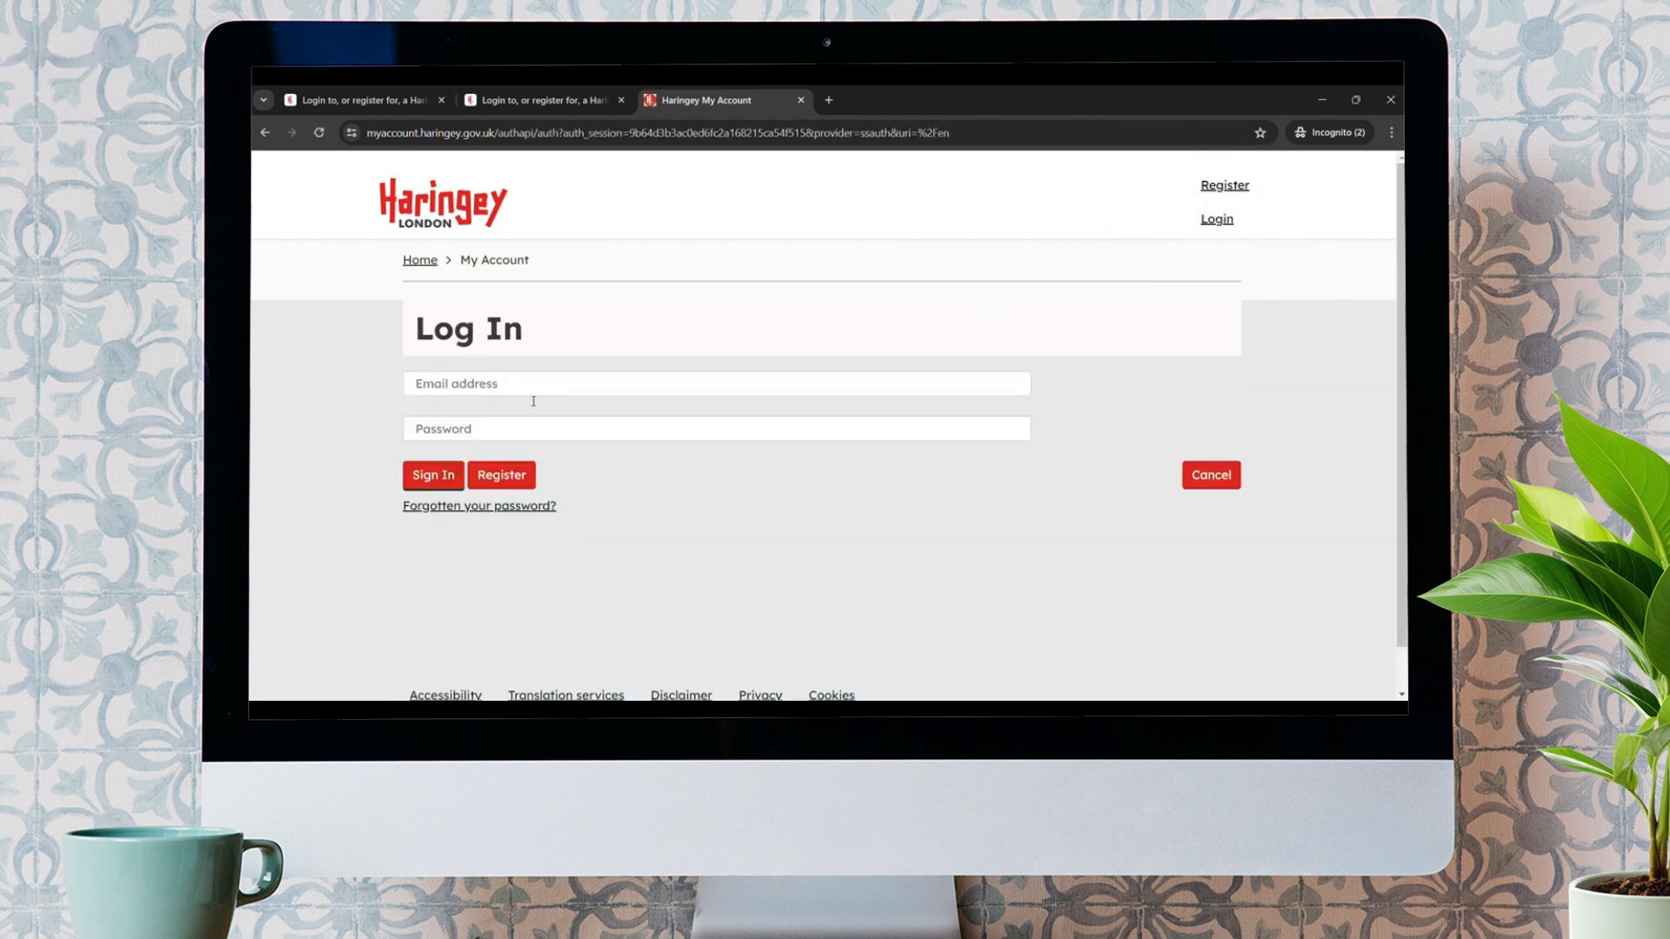
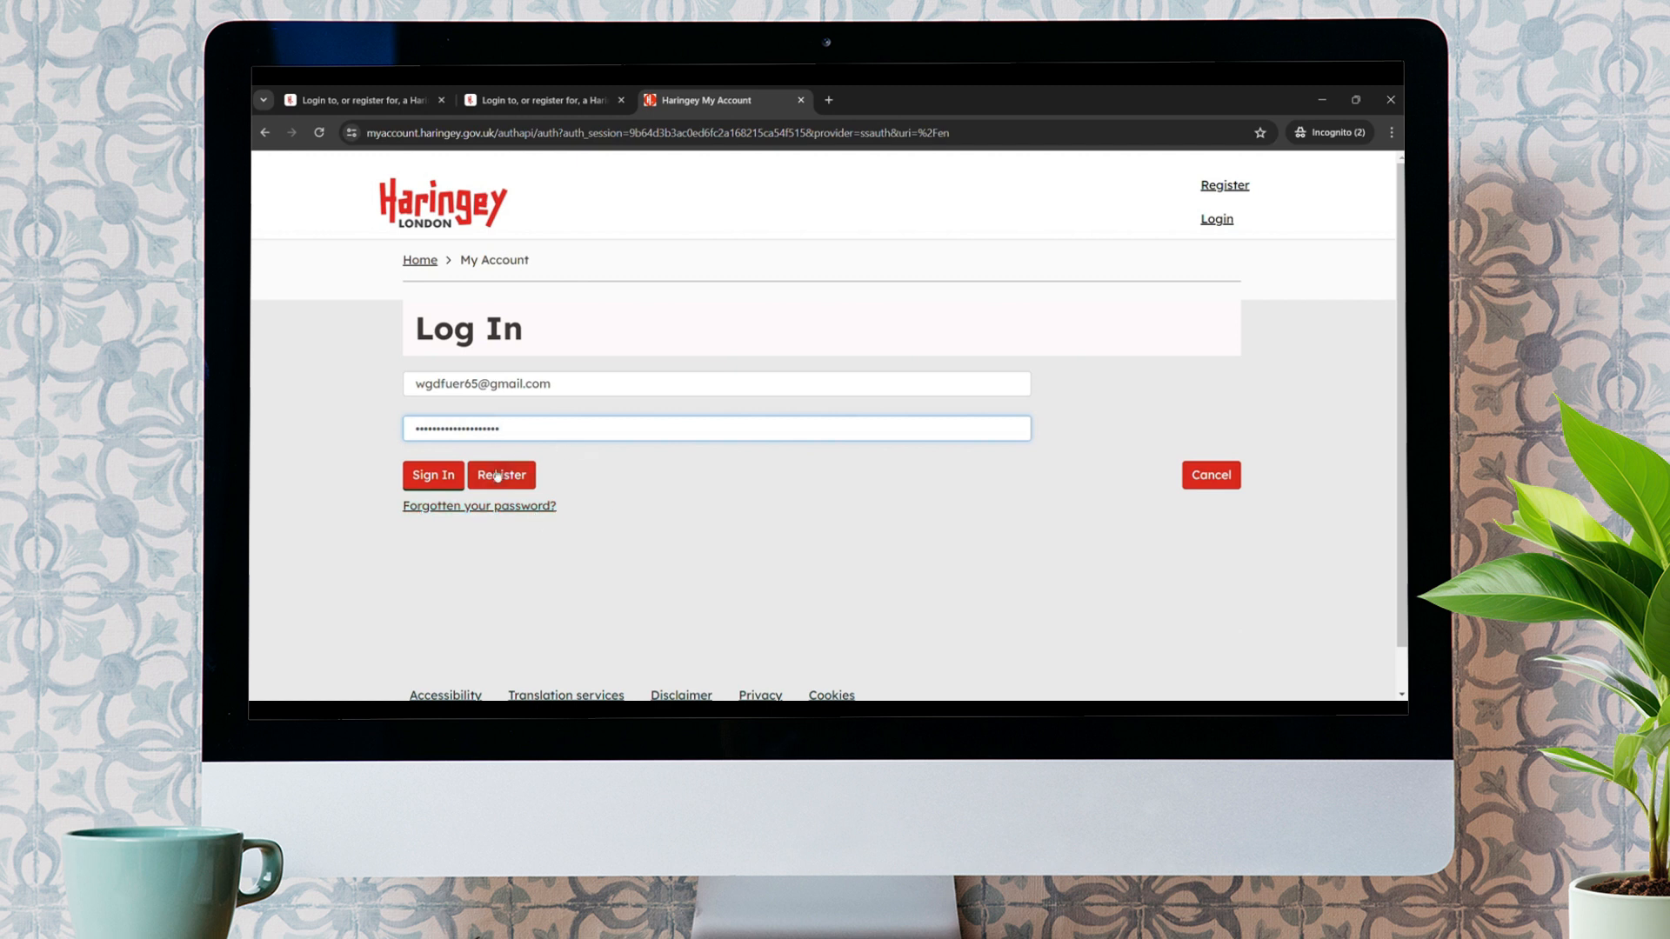
{"action": "mouse_move", "coordinate": [544, 560]}
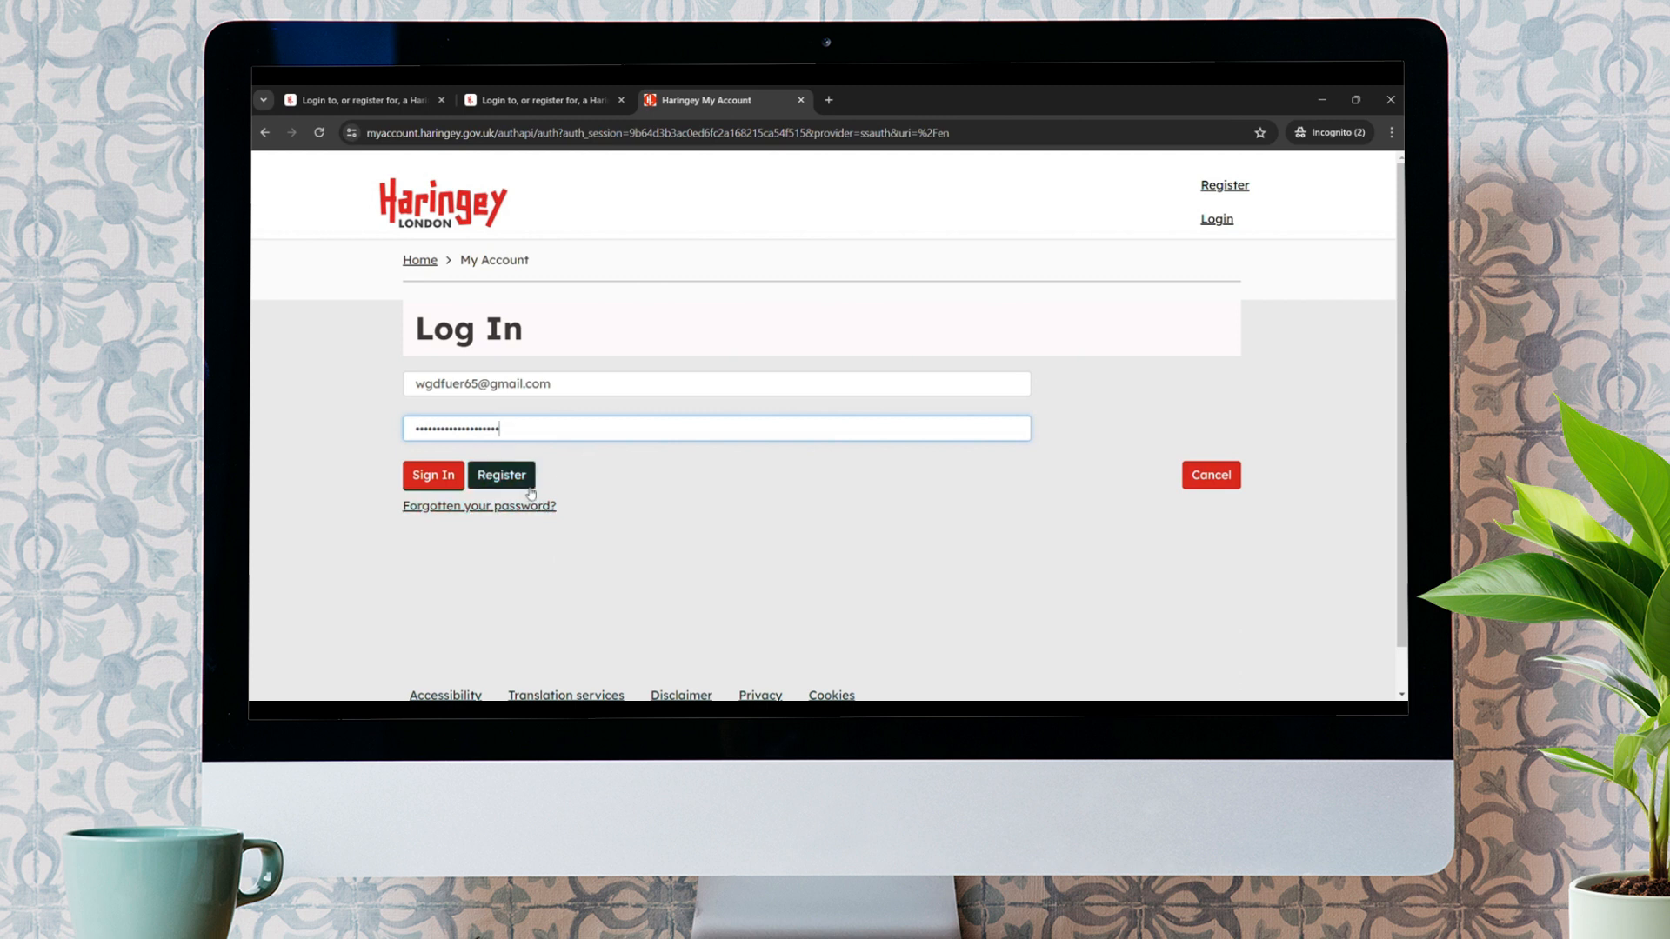
{"action": "mouse_move", "coordinate": [622, 555]}
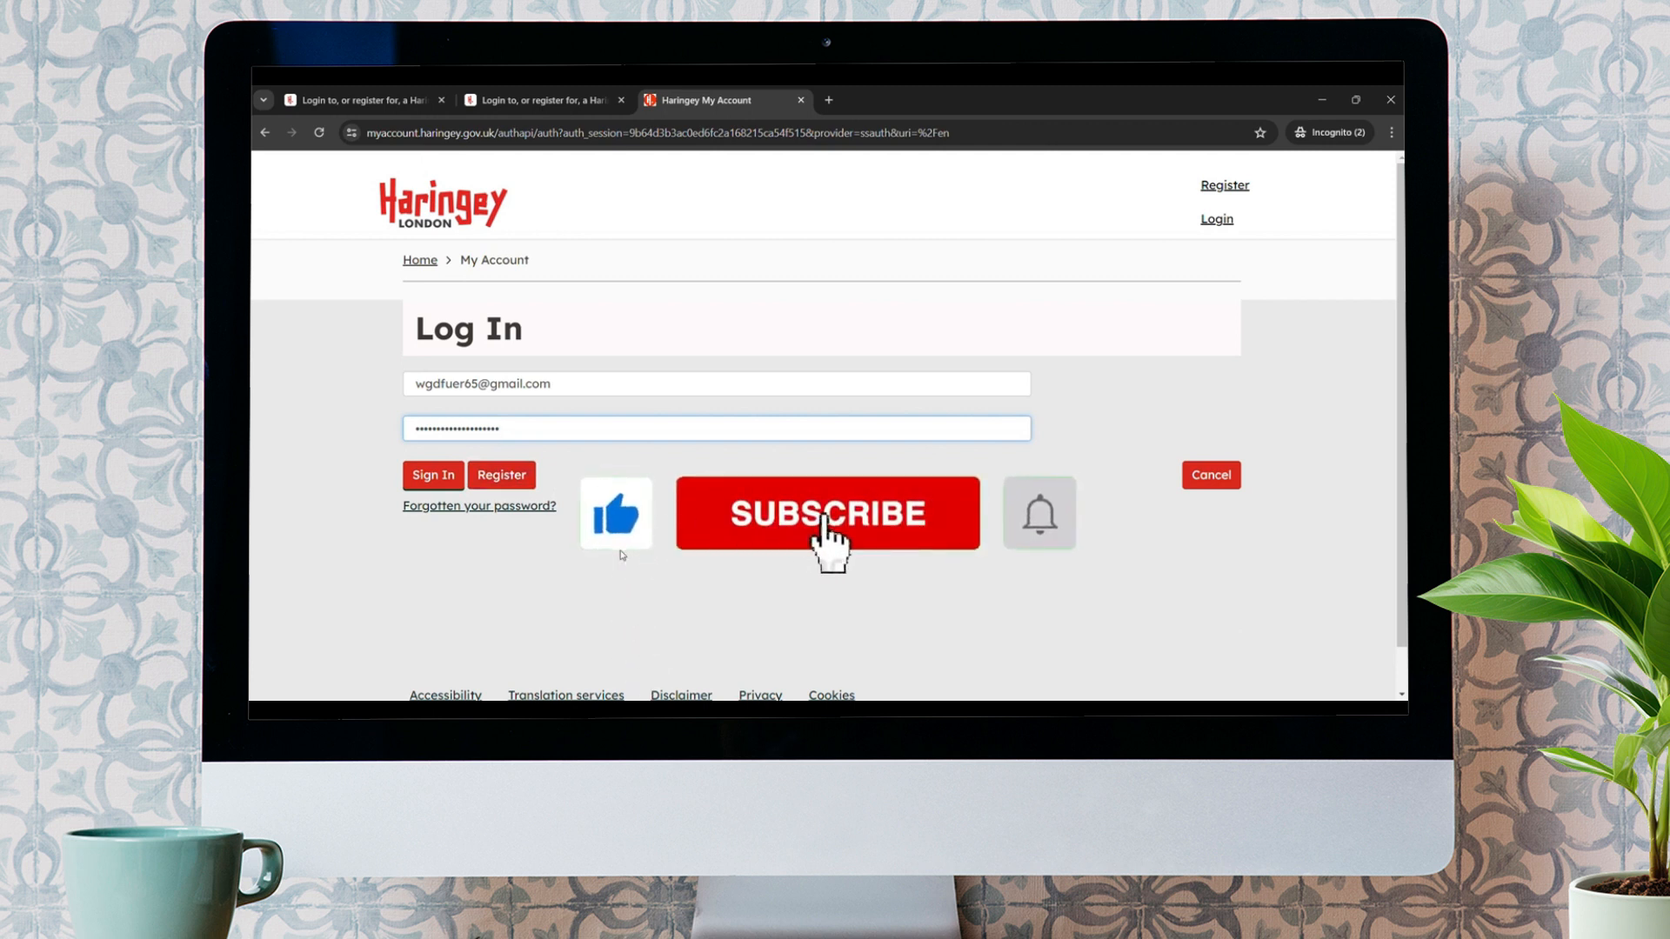
{"action": "left_click", "coordinate": [828, 513]}
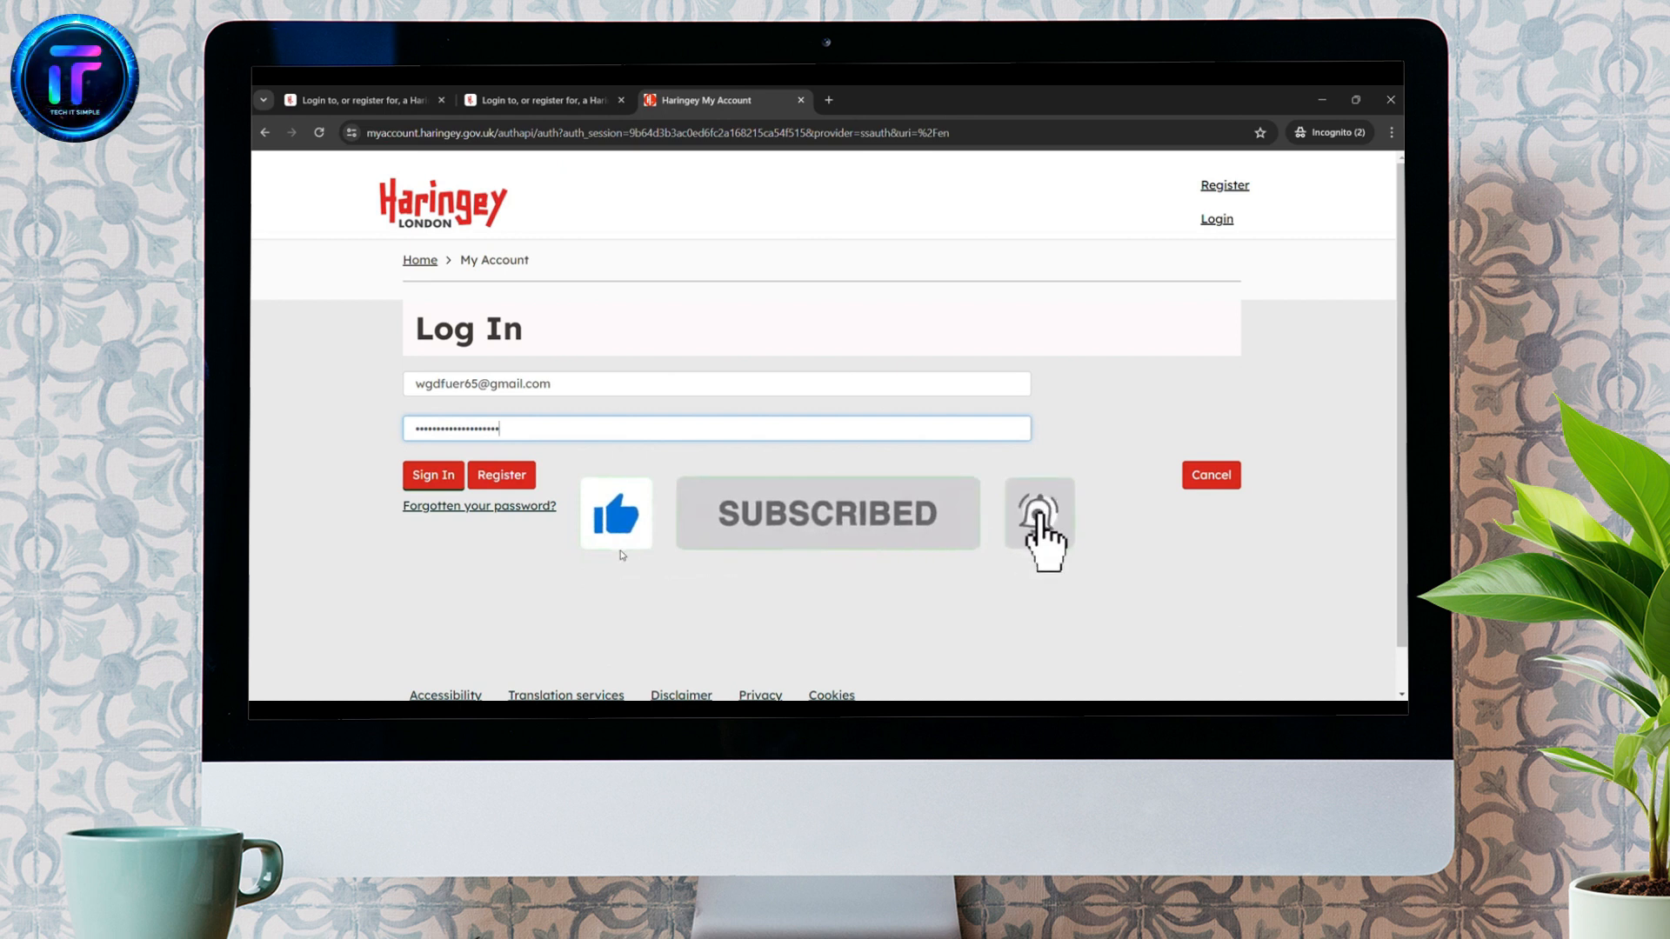